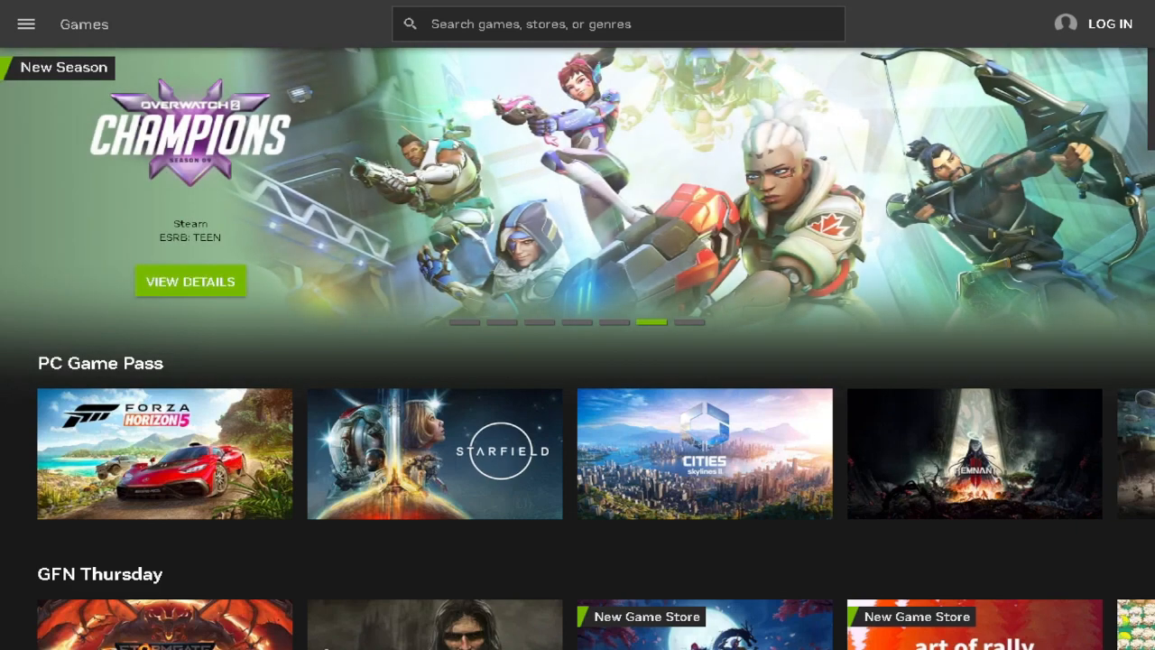
pyautogui.moveTo(545, 346)
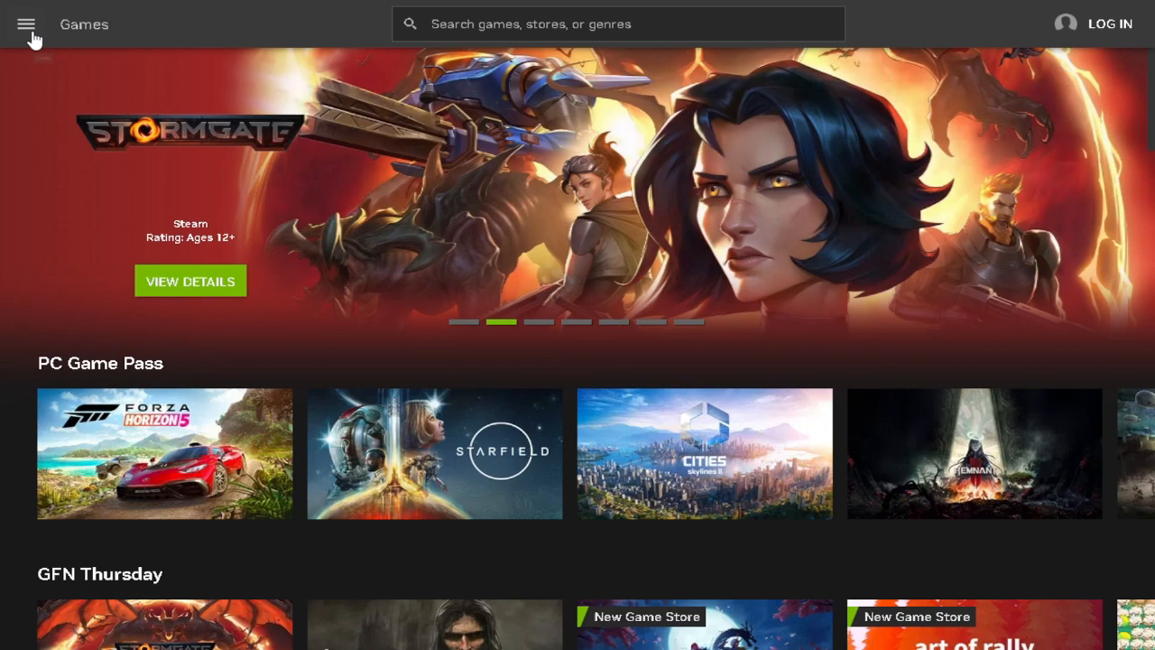
# Step: Go to Settings from the top-left hamburger menu
pyautogui.click(27, 24)
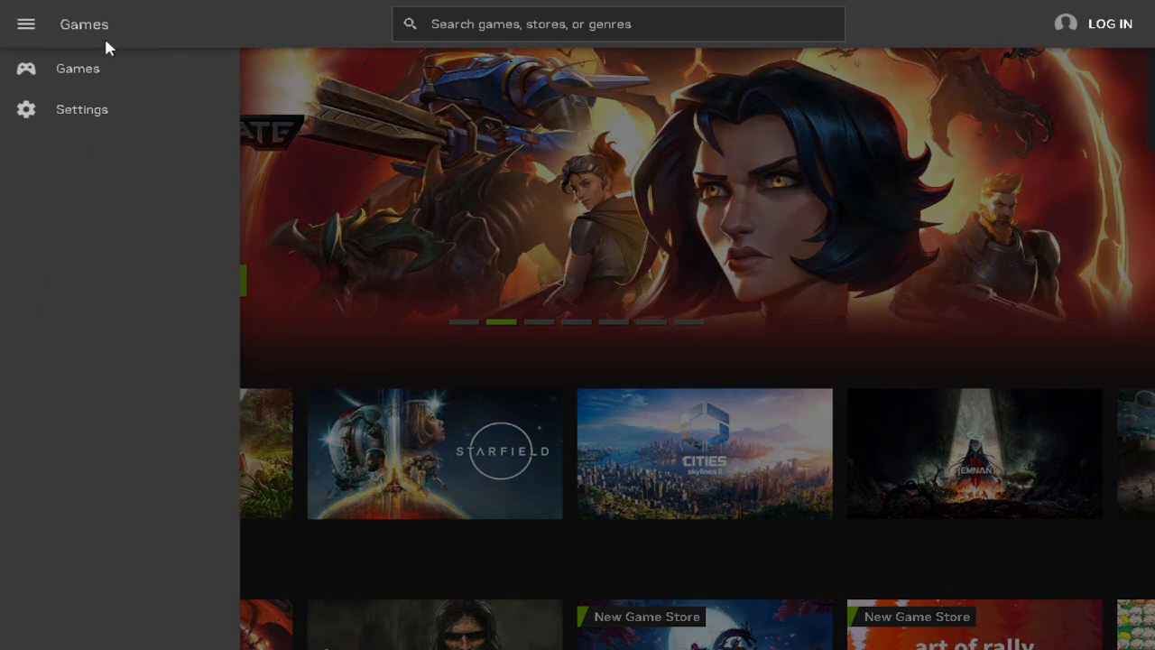
pyautogui.click(82, 108)
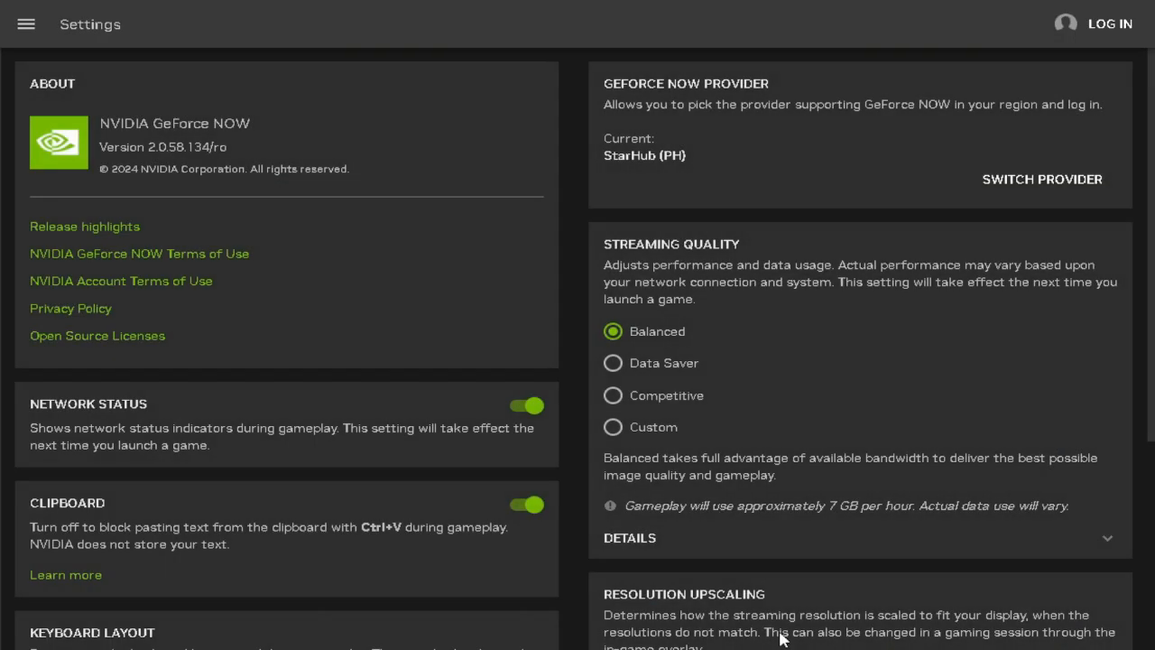
pyautogui.moveTo(602, 401)
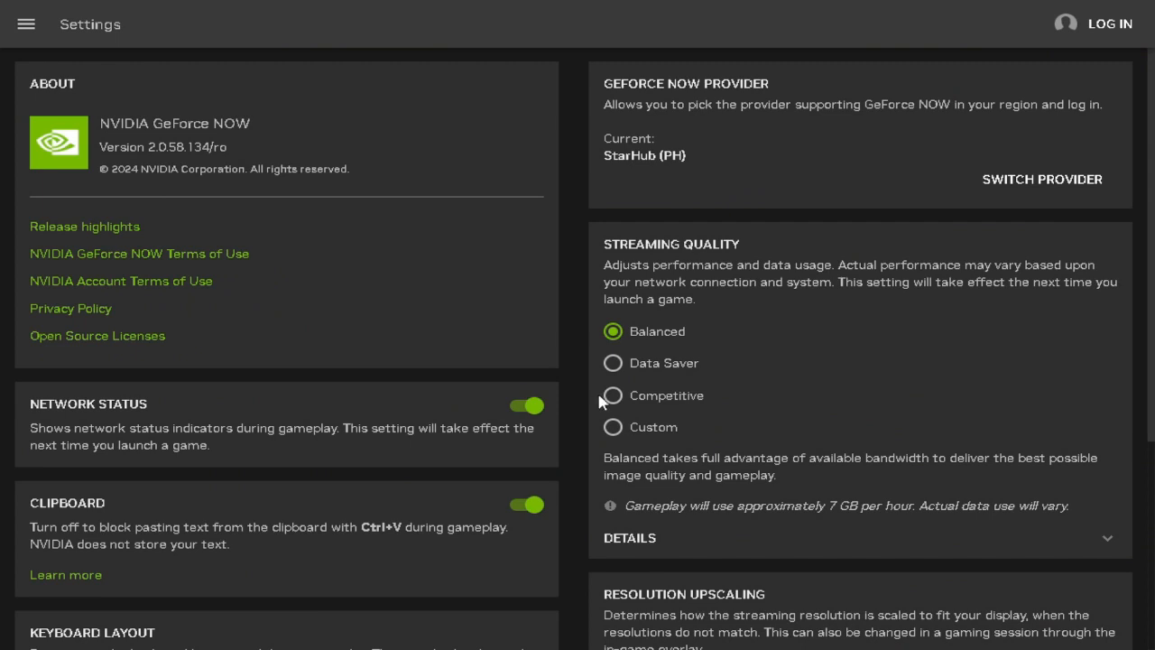
pyautogui.moveTo(612, 245)
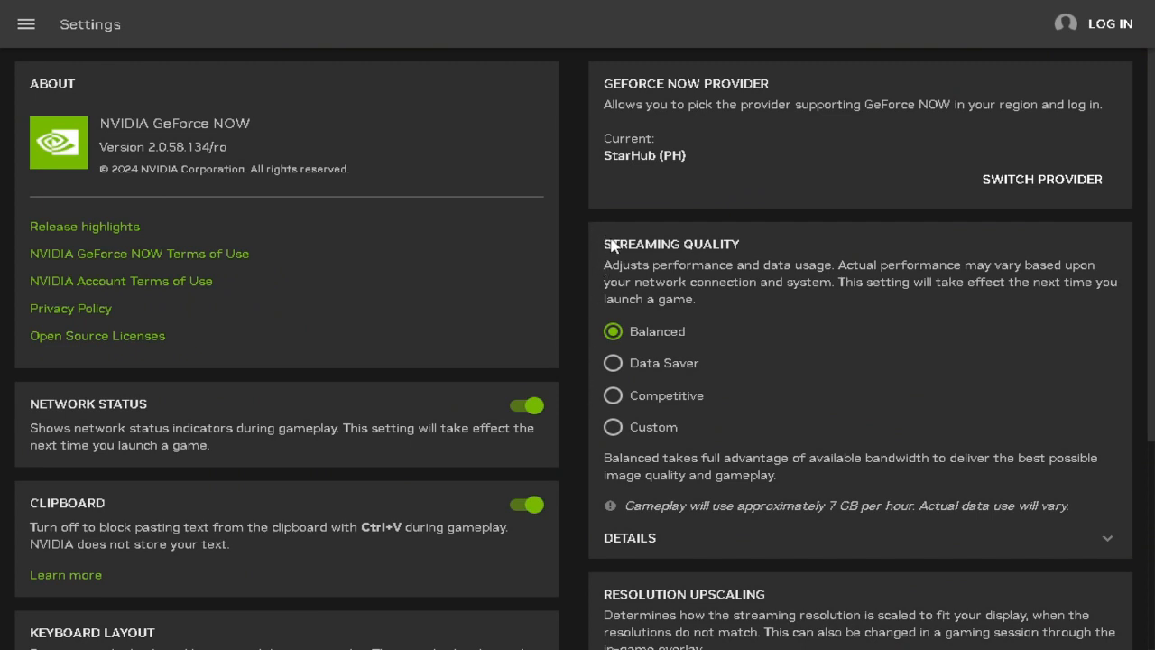
pyautogui.moveTo(632, 358)
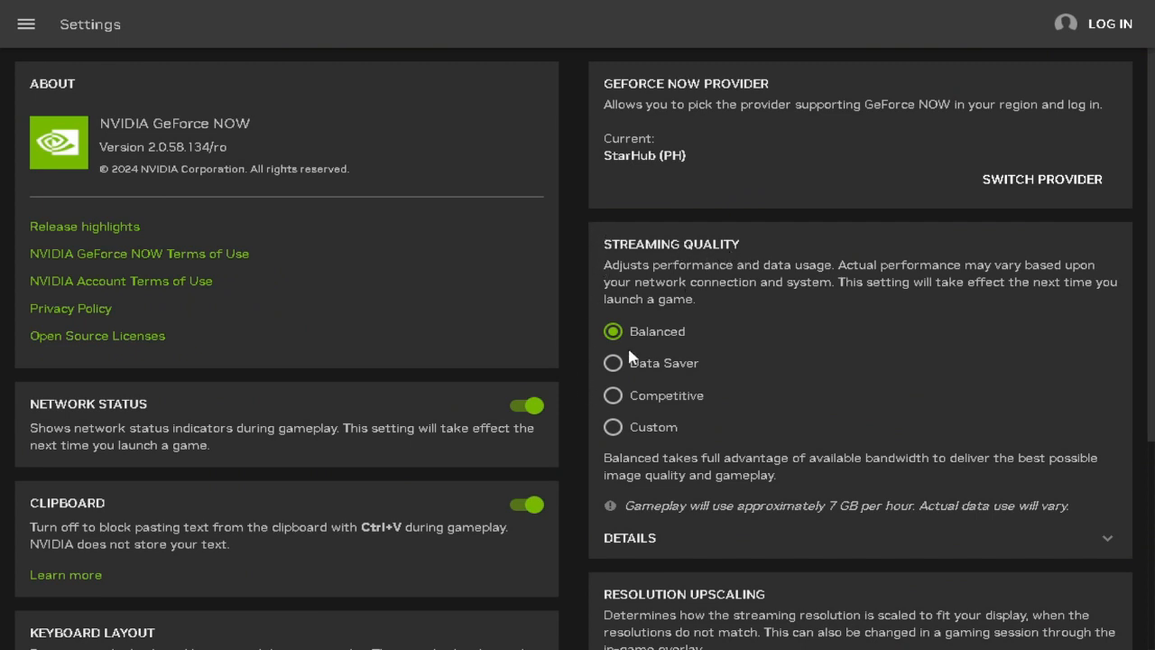
pyautogui.moveTo(684, 332)
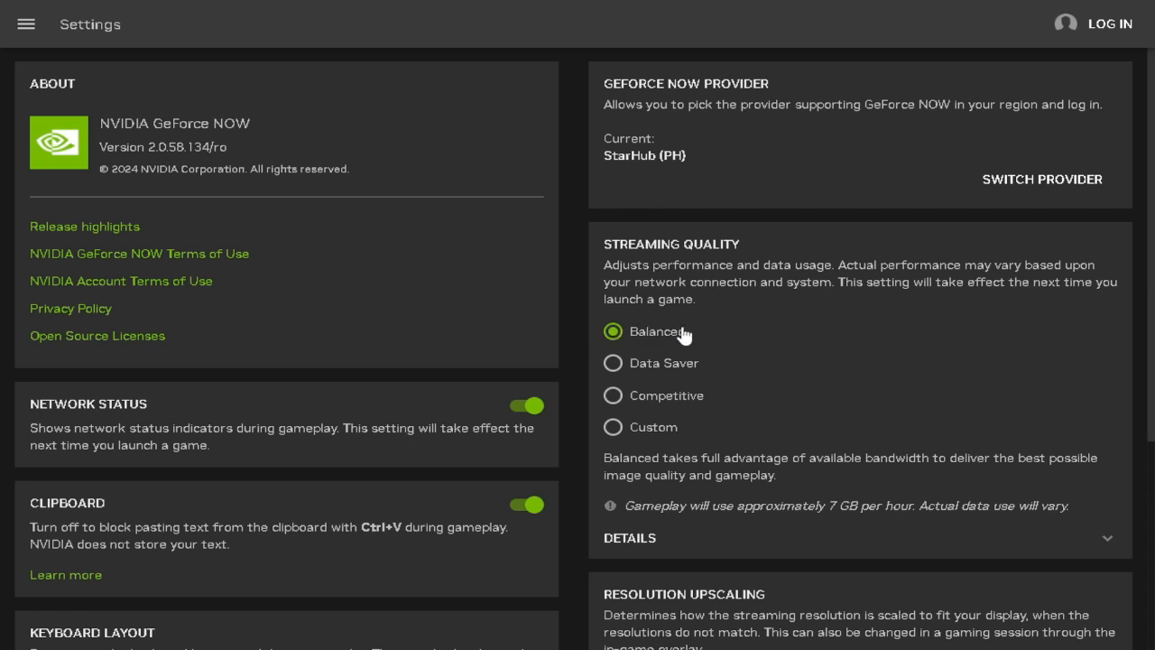
# Step: Select Custom streaming quality and scroll to its Details section
pyautogui.click(612, 427)
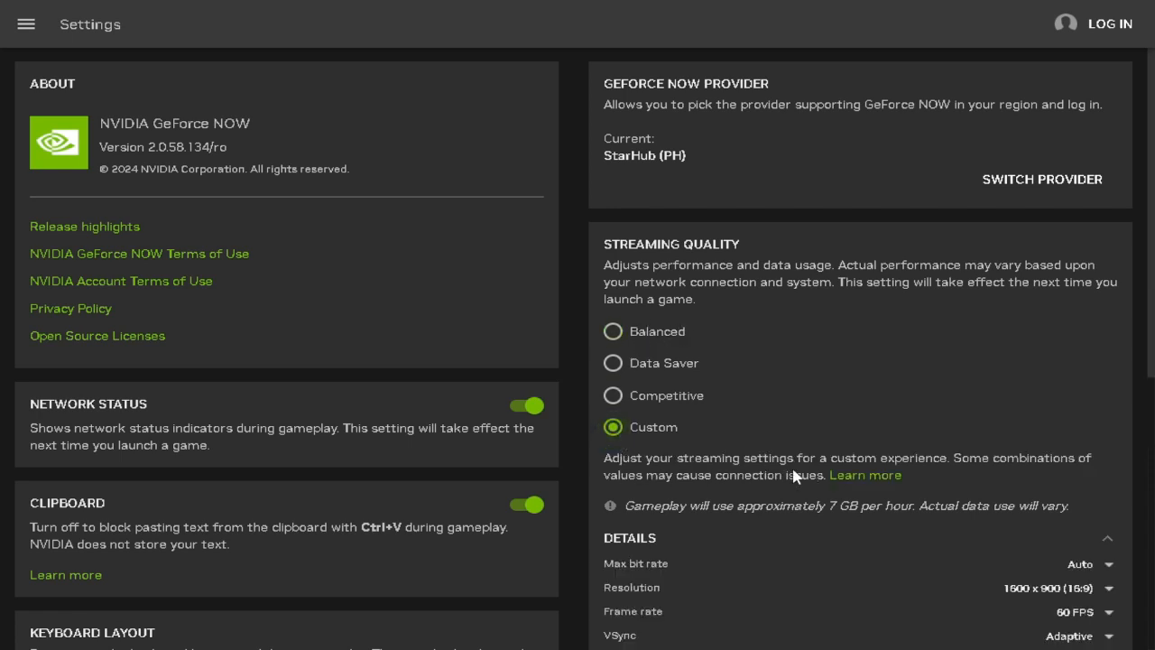
pyautogui.scroll(-3)
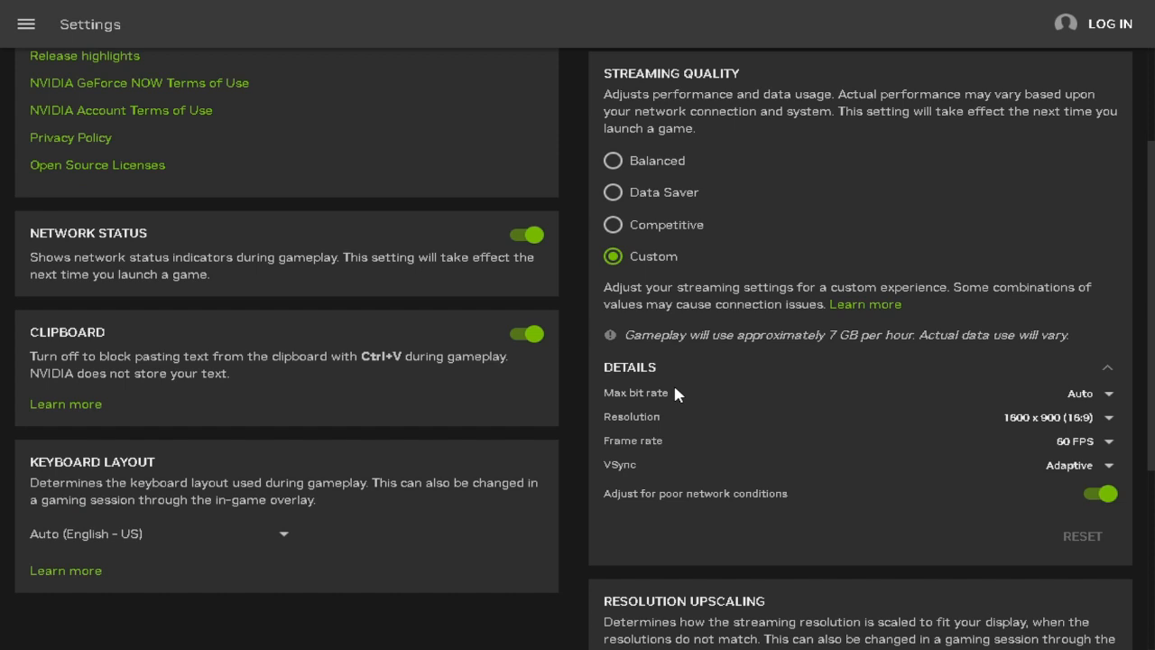
pyautogui.moveTo(720, 455)
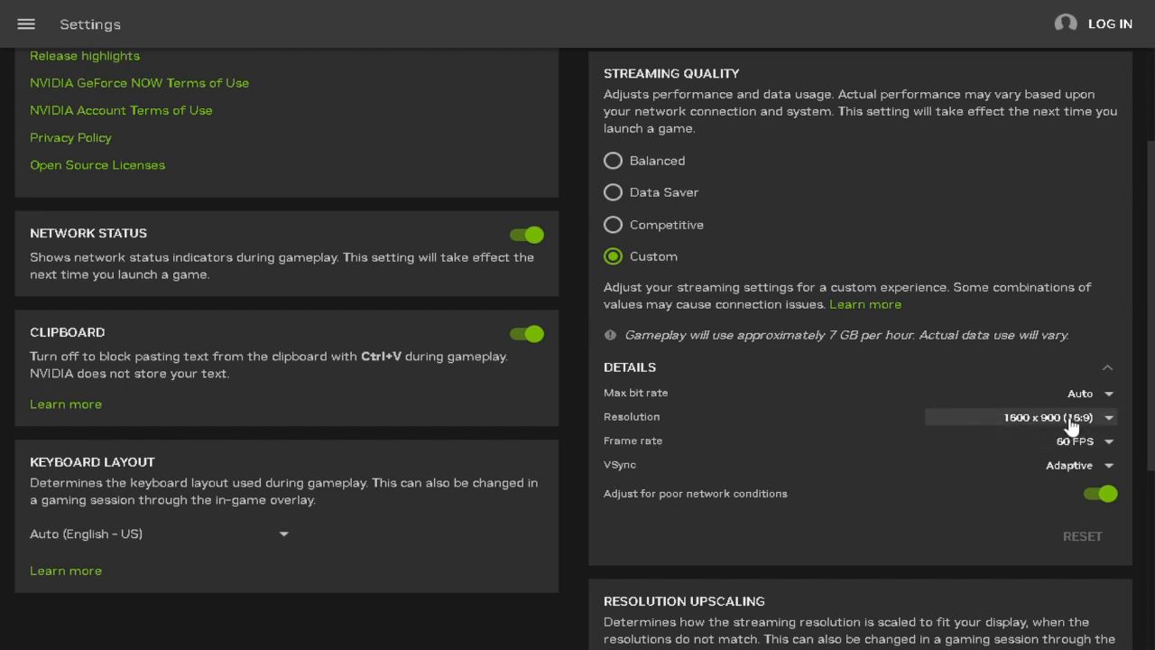
pyautogui.moveTo(1064, 463)
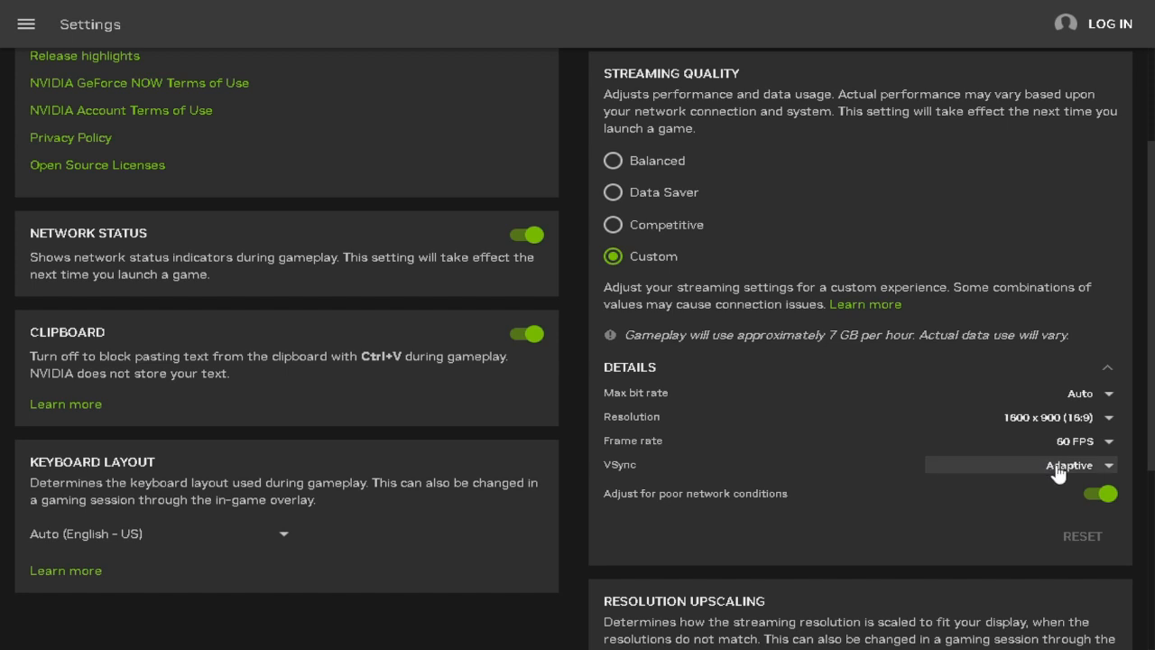
# Step: Choose 60 FPS in the Frame rate dropdown
pyautogui.click(1083, 441)
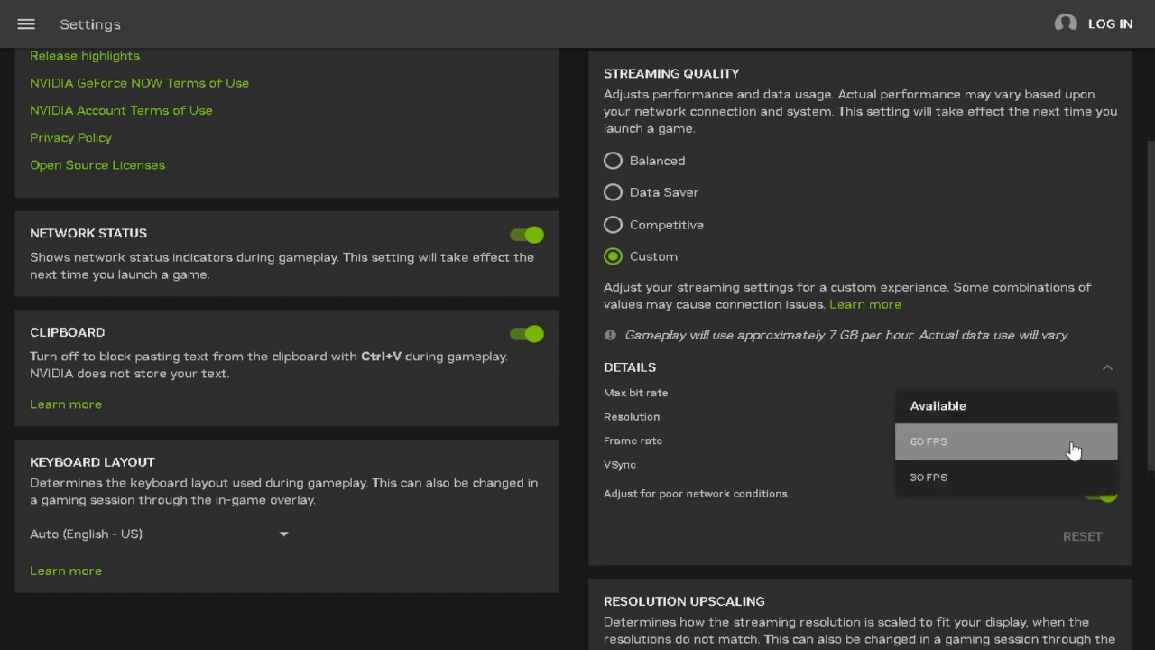
pyautogui.moveTo(931, 448)
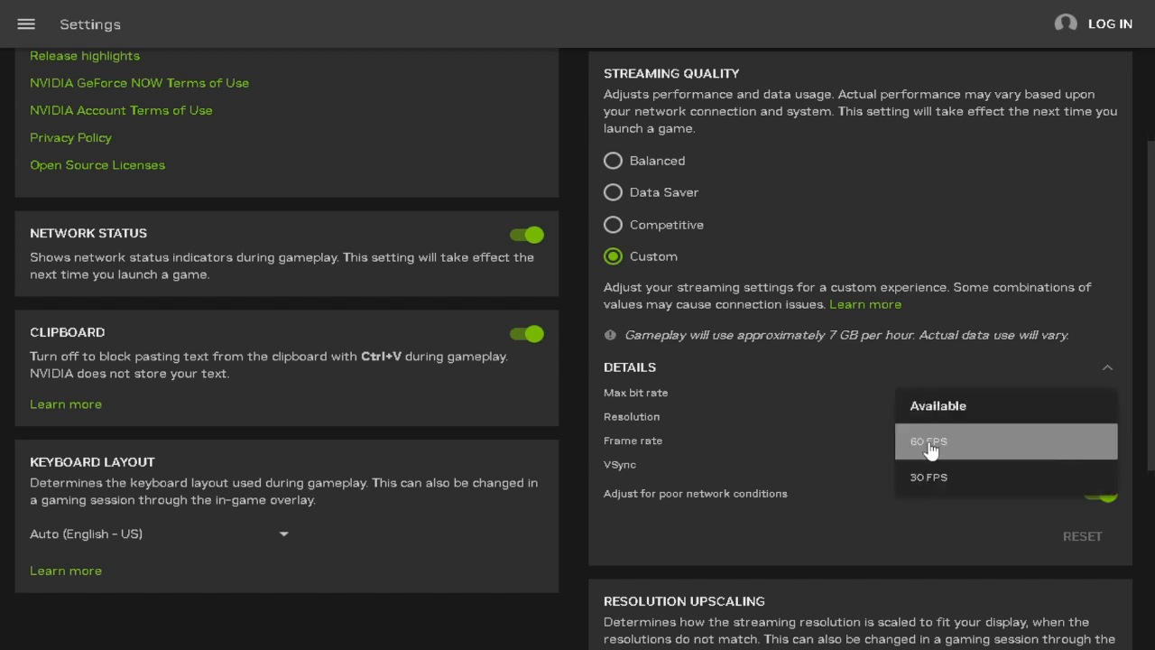
pyautogui.click(928, 441)
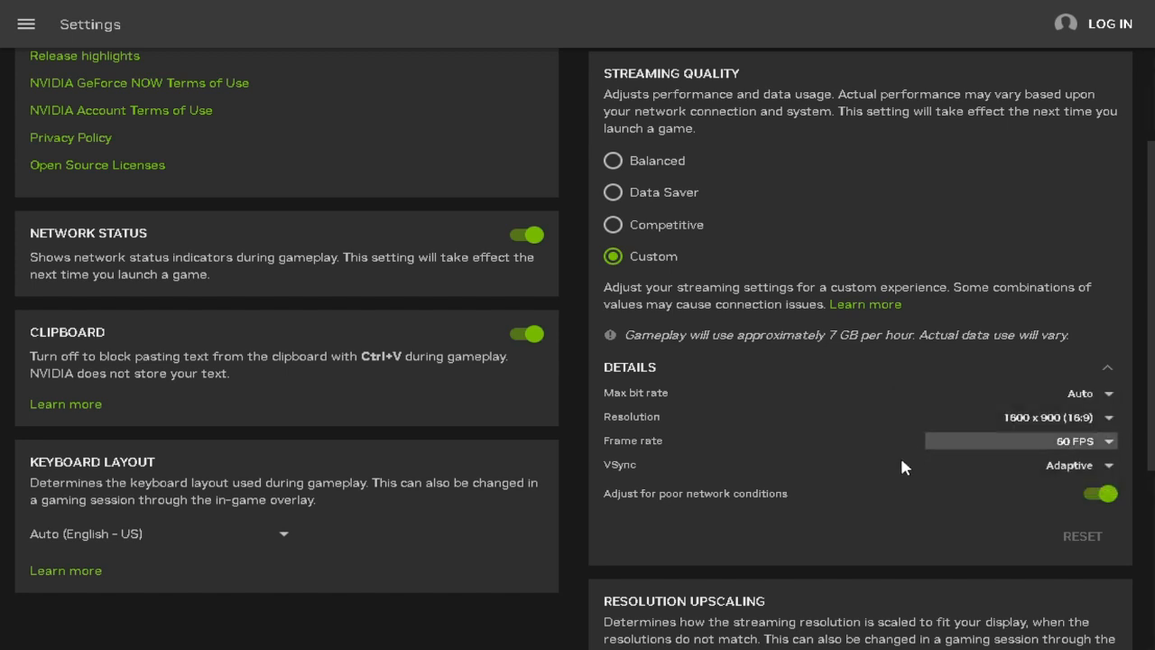
pyautogui.moveTo(1009, 476)
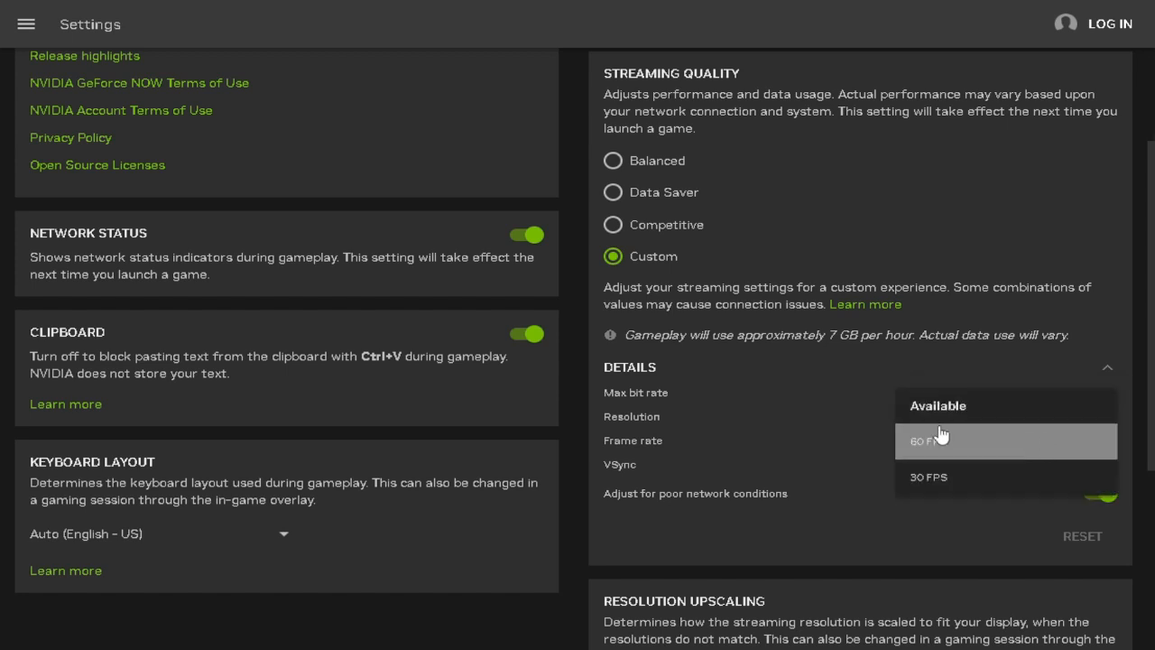
# Step: Confirm 60 FPS in the Frame rate dropdown, leaving the frame rate unchanged
pyautogui.click(928, 440)
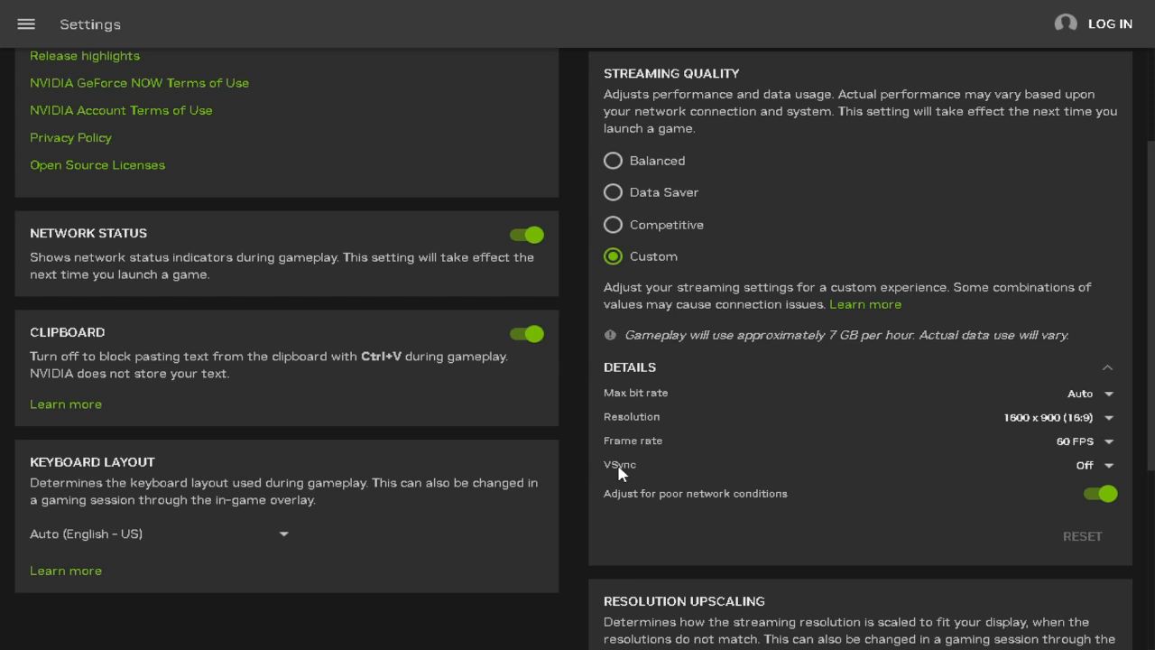
pyautogui.moveTo(1002, 463)
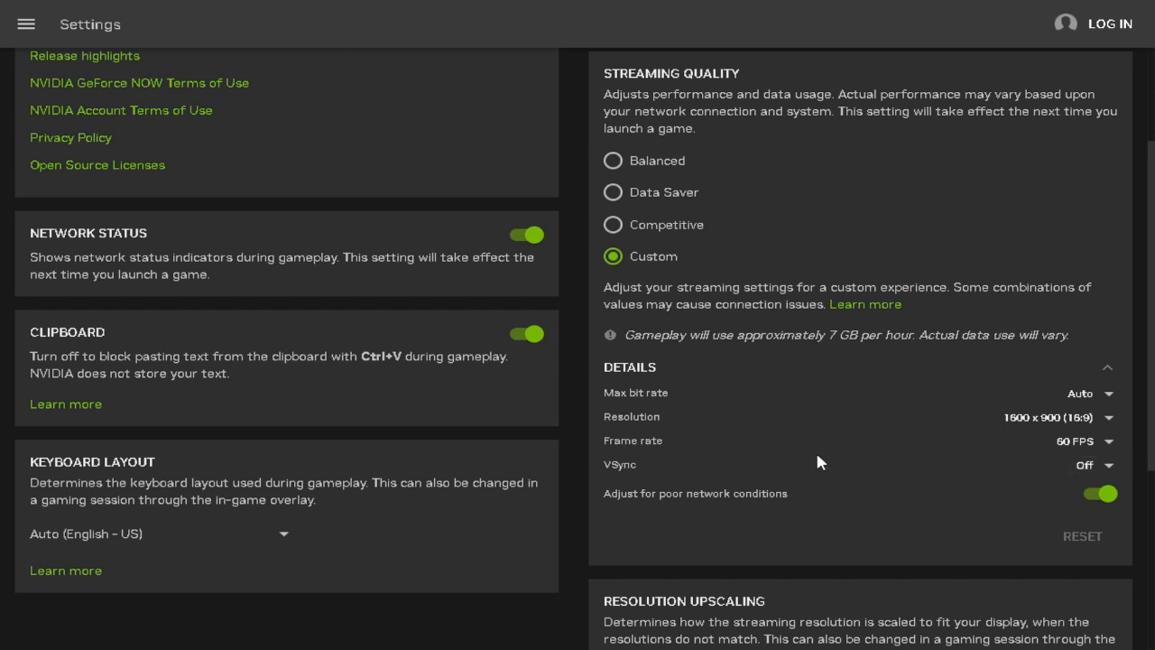
pyautogui.moveTo(887, 464)
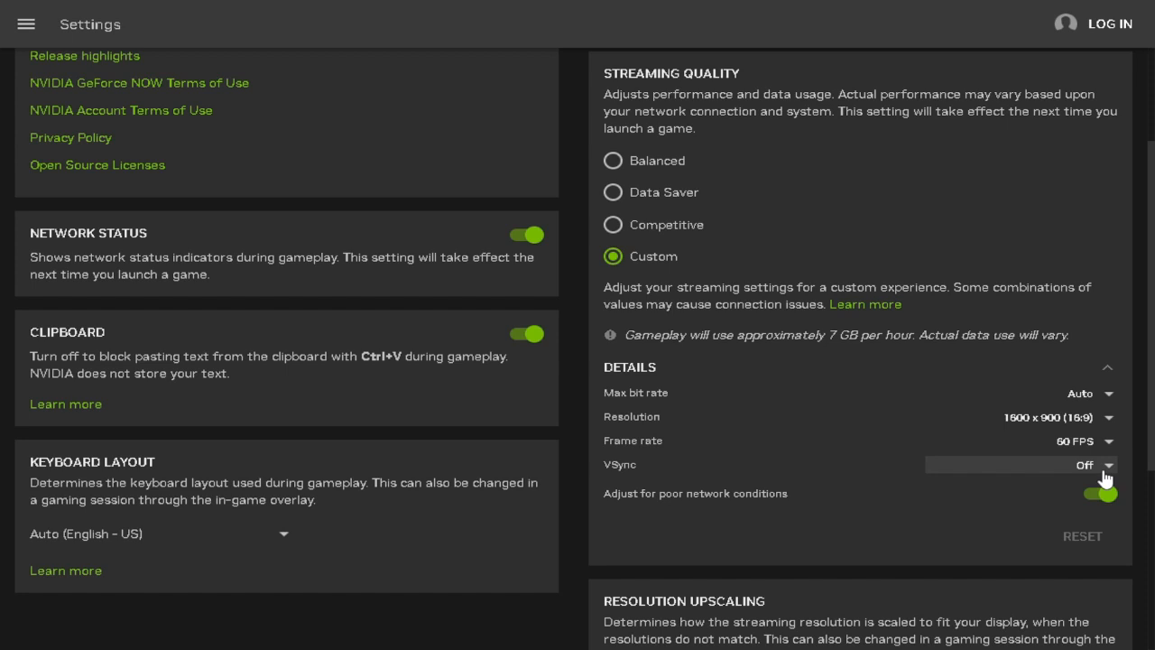
pyautogui.moveTo(1069, 463)
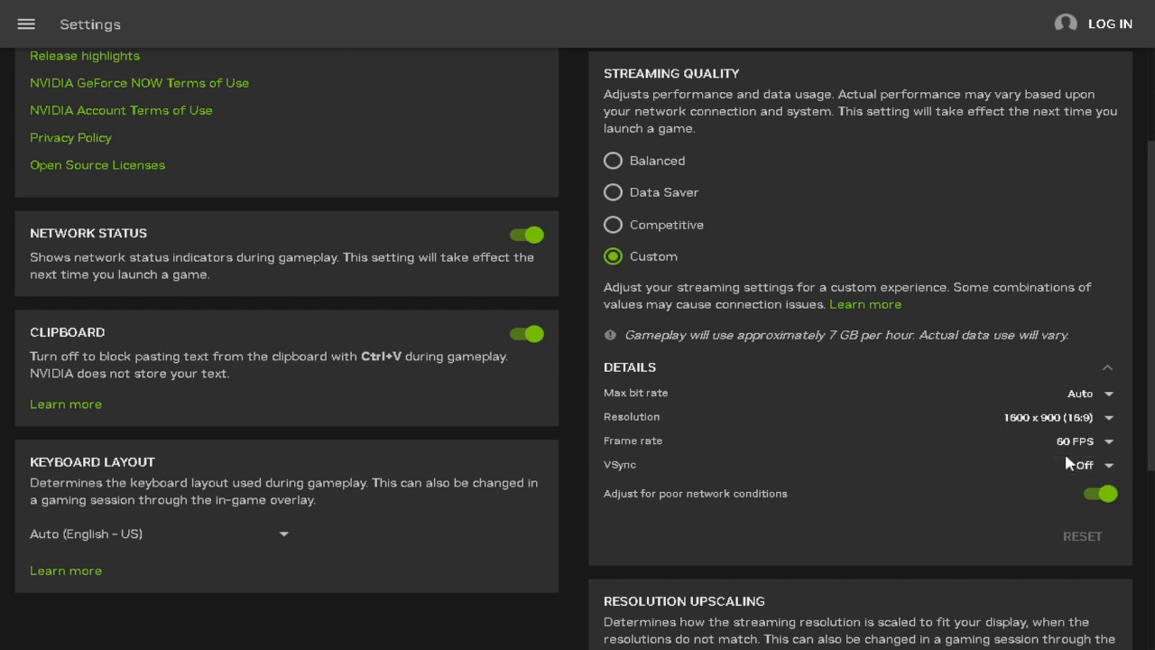